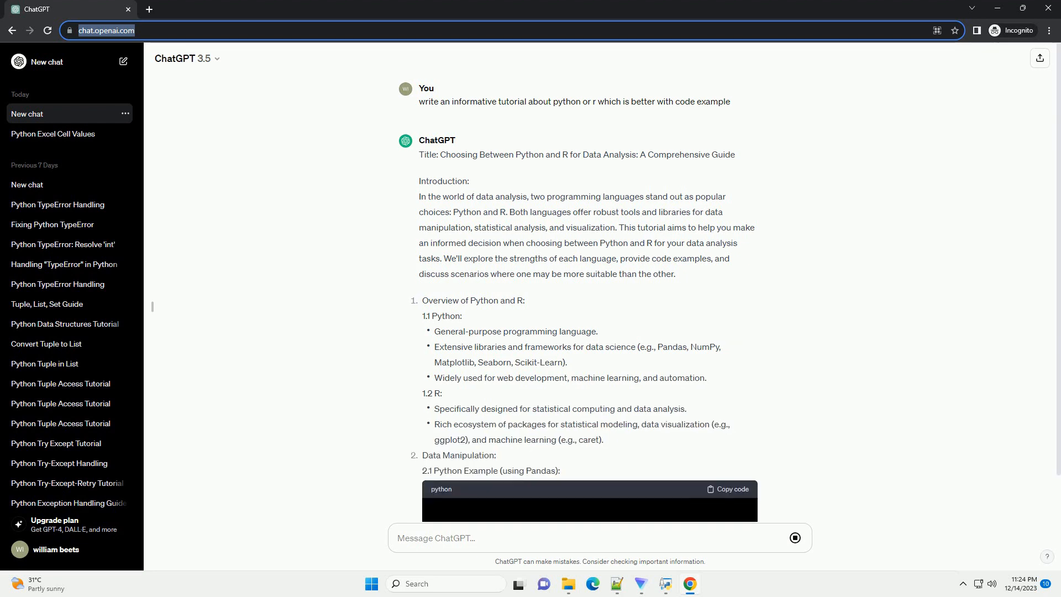
{"action": "scroll", "scroll_direction": "down", "scroll_amount": 3}
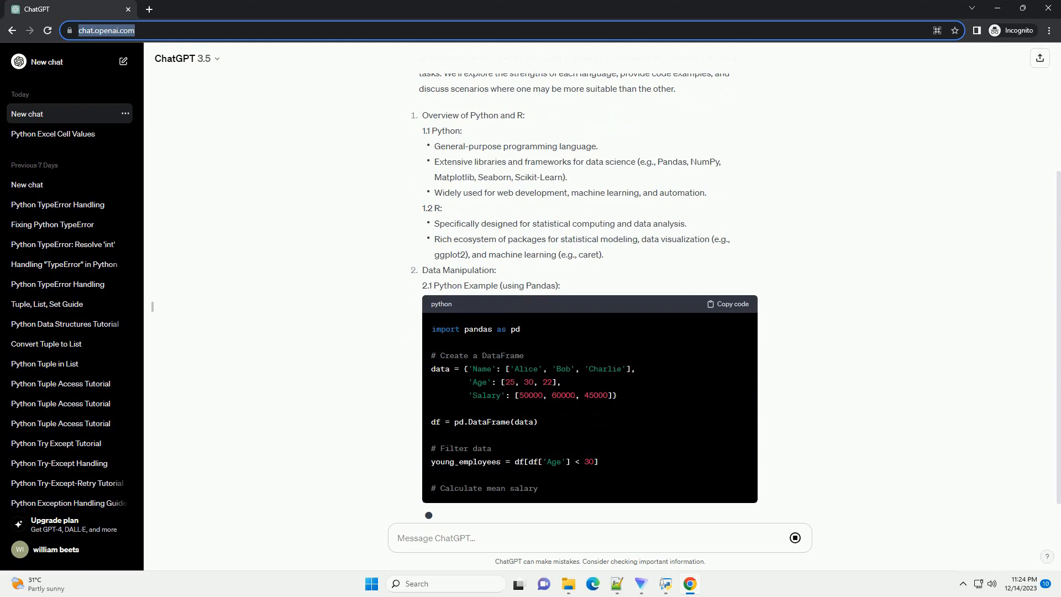
{"action": "scroll", "scroll_direction": "down", "scroll_amount": 3}
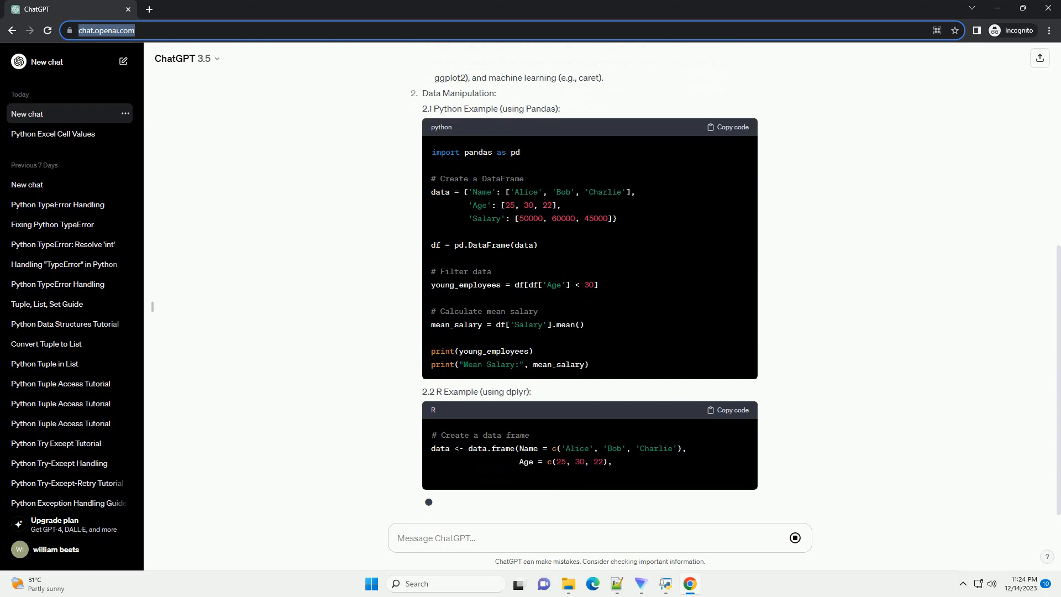
{"action": "scroll", "scroll_direction": "down", "scroll_amount": 3}
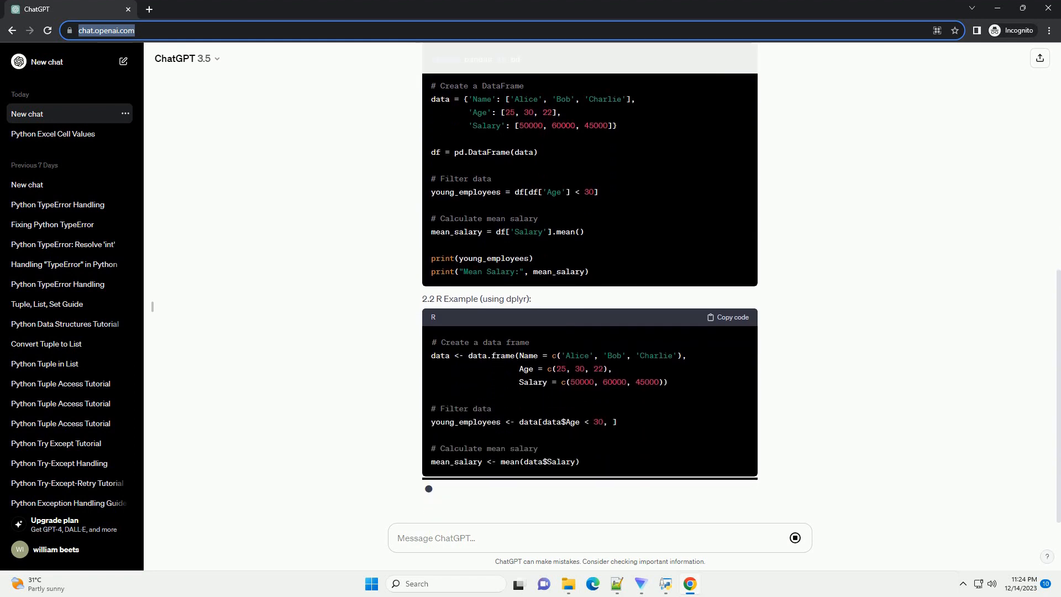
{"action": "scroll", "scroll_direction": "down", "scroll_amount": 3}
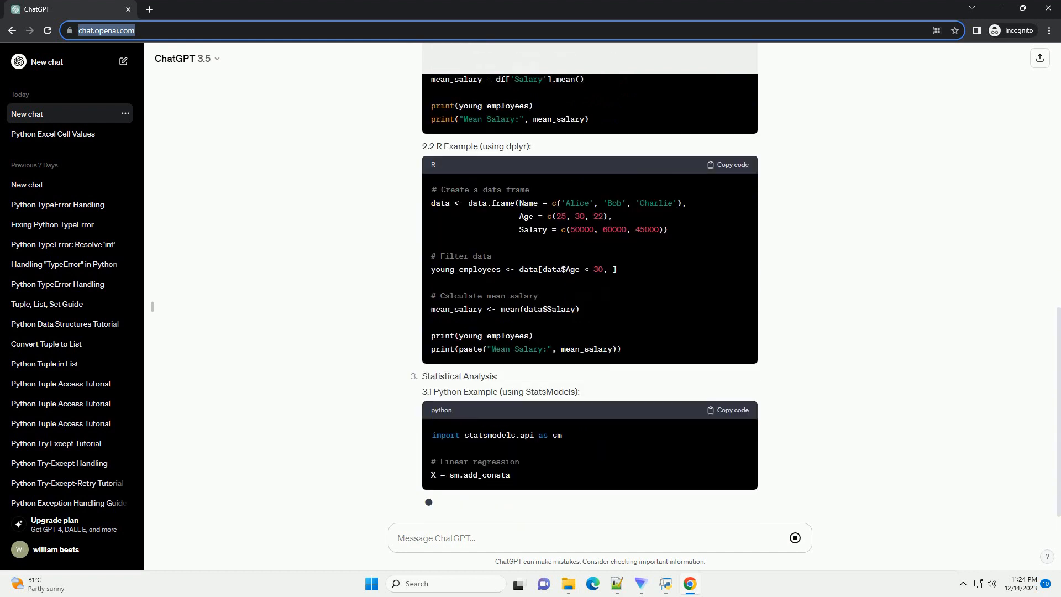
{"action": "scroll", "scroll_direction": "down", "scroll_amount": 3}
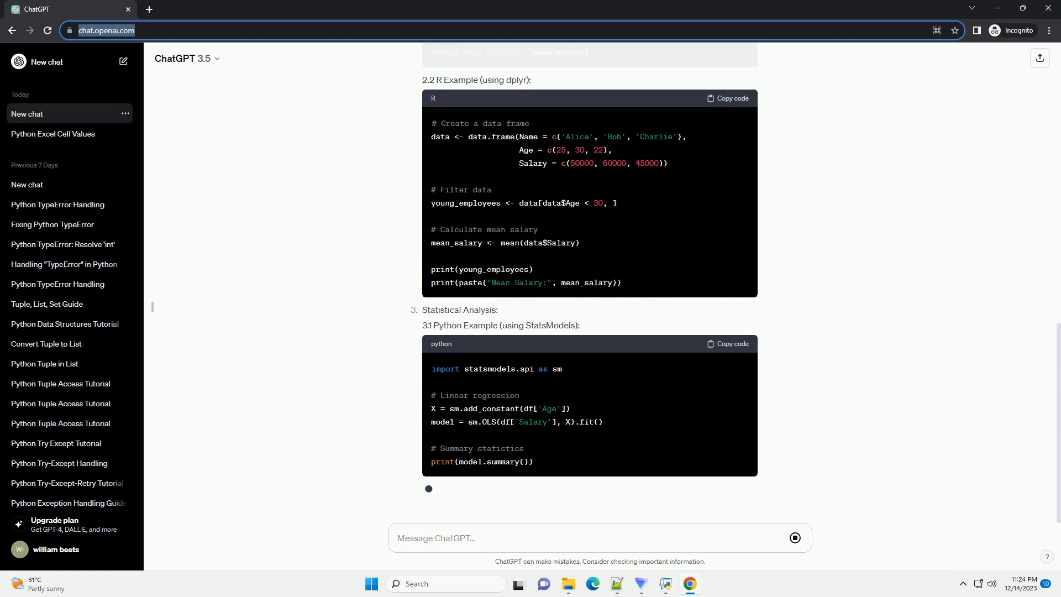
{"action": "scroll", "scroll_direction": "down", "scroll_amount": 3}
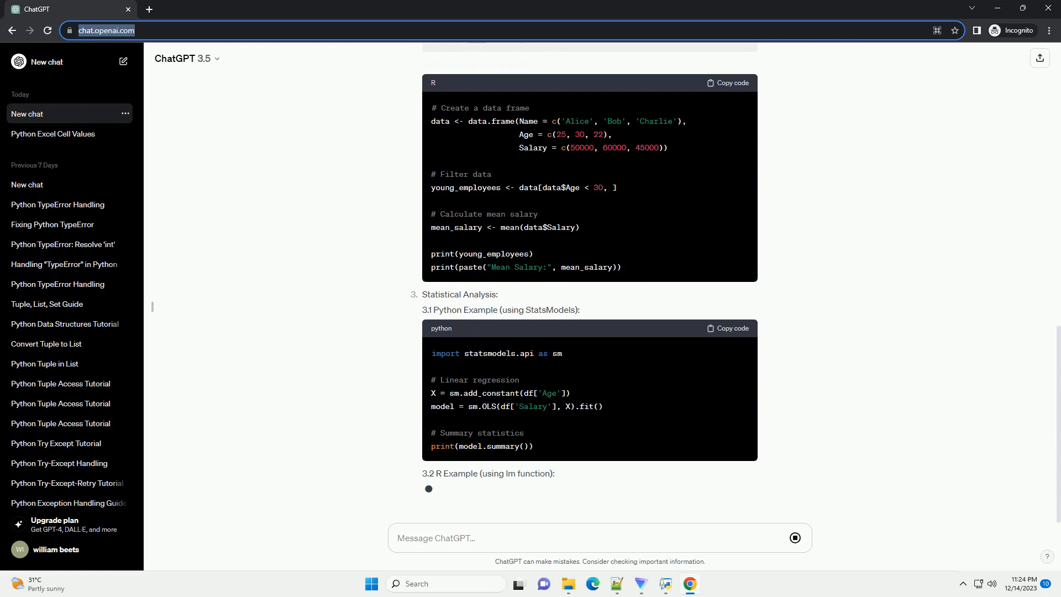
{"action": "scroll", "scroll_direction": "down", "scroll_amount": 3}
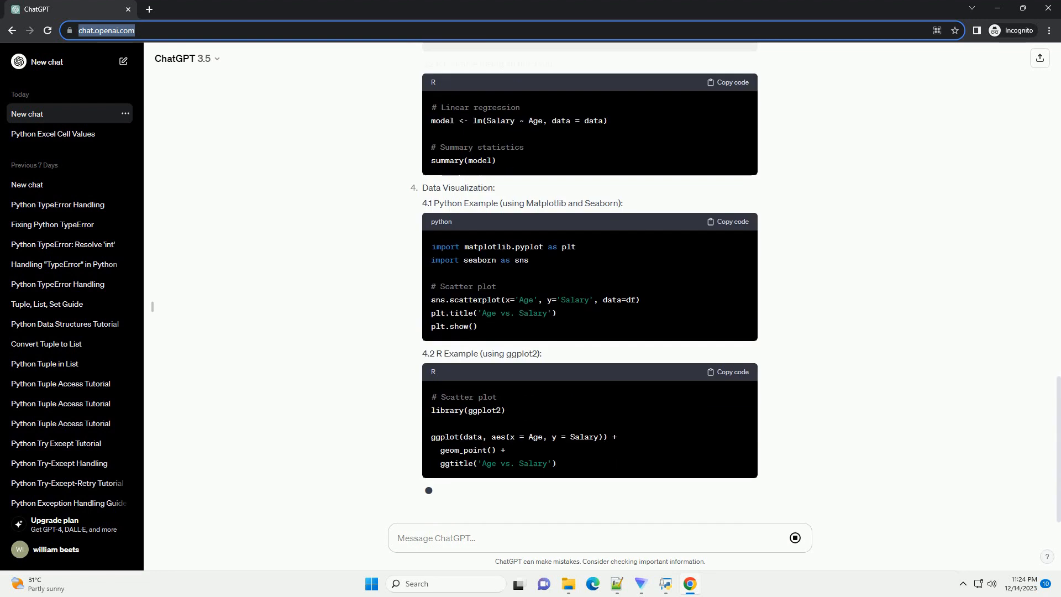
{"action": "scroll", "scroll_direction": "down", "scroll_amount": 3}
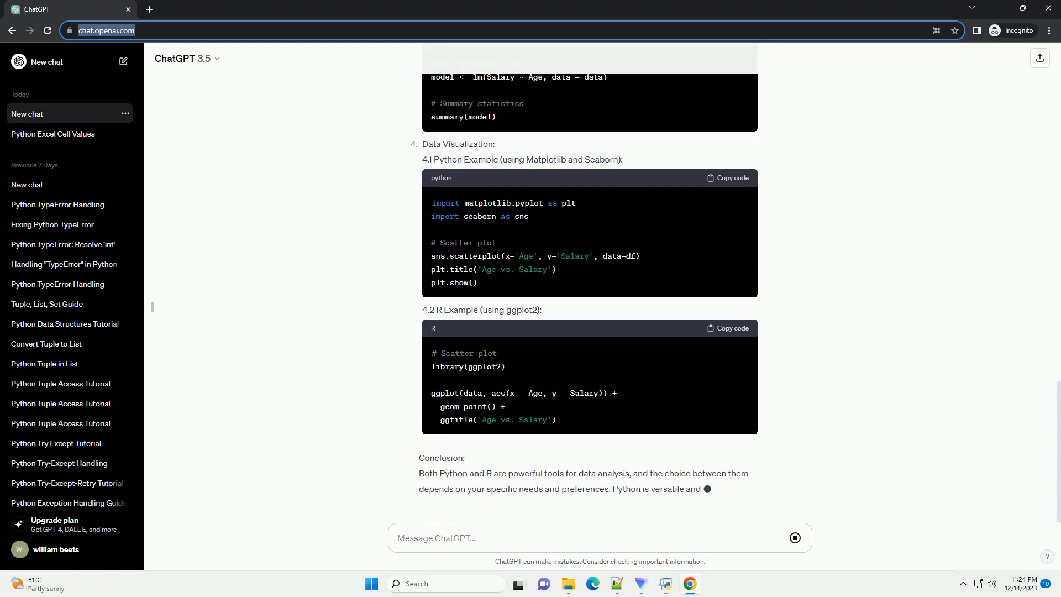